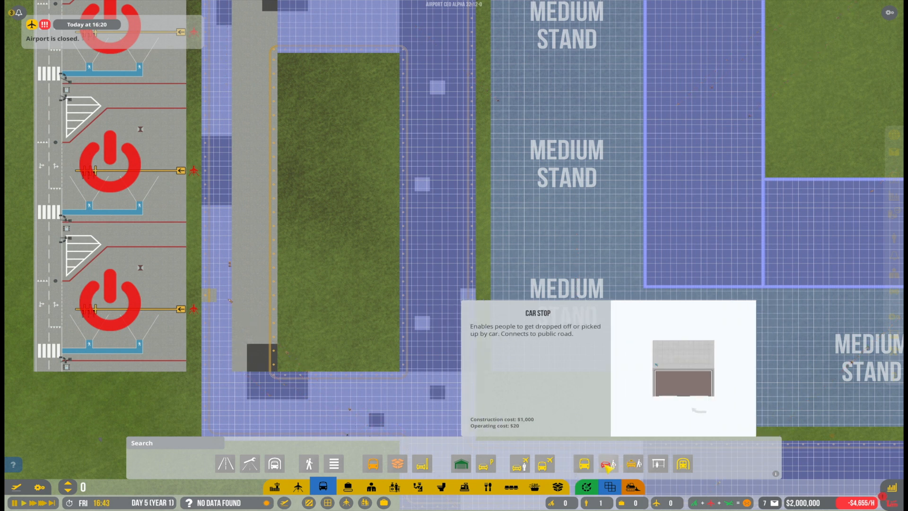
pyautogui.moveTo(519, 464)
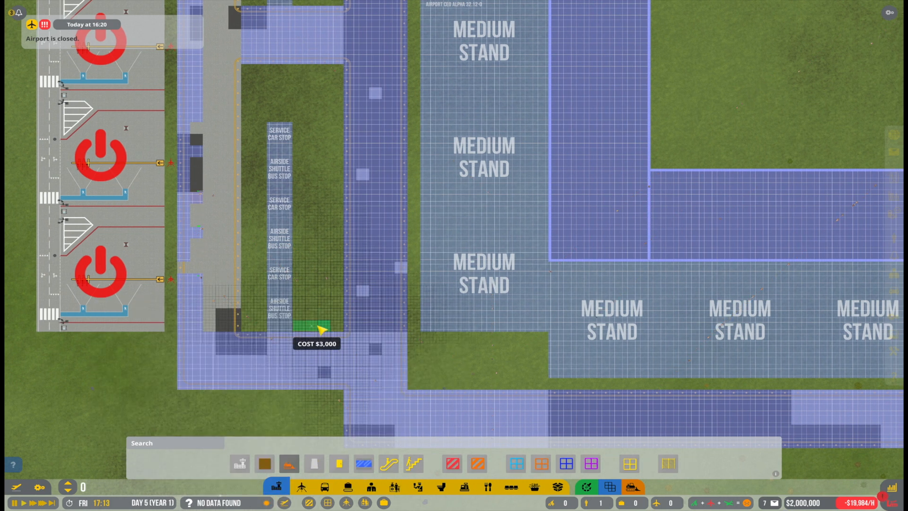
# - Lay a 3-by-18 asphalt strip beside the column of car and shuttle bus stops
pyautogui.moveTo(321, 330); pyautogui.dragTo(325, 134)
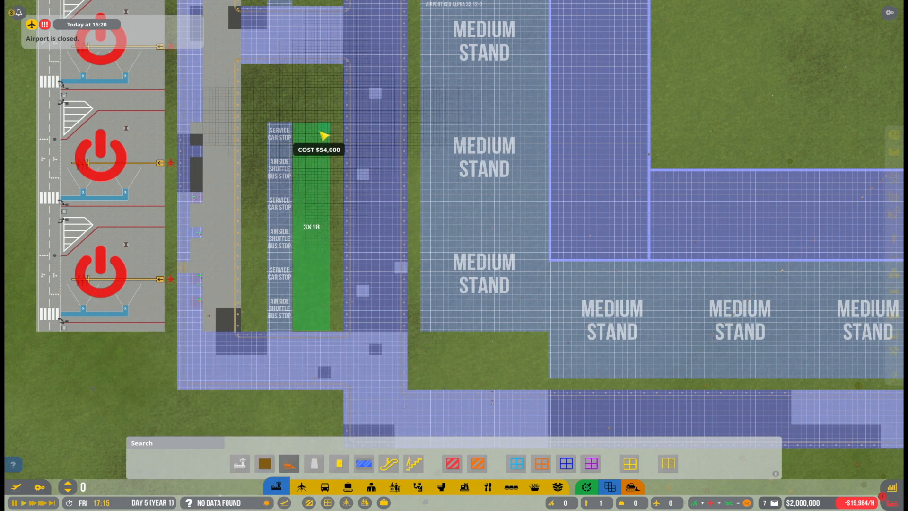
pyautogui.scroll(-3)
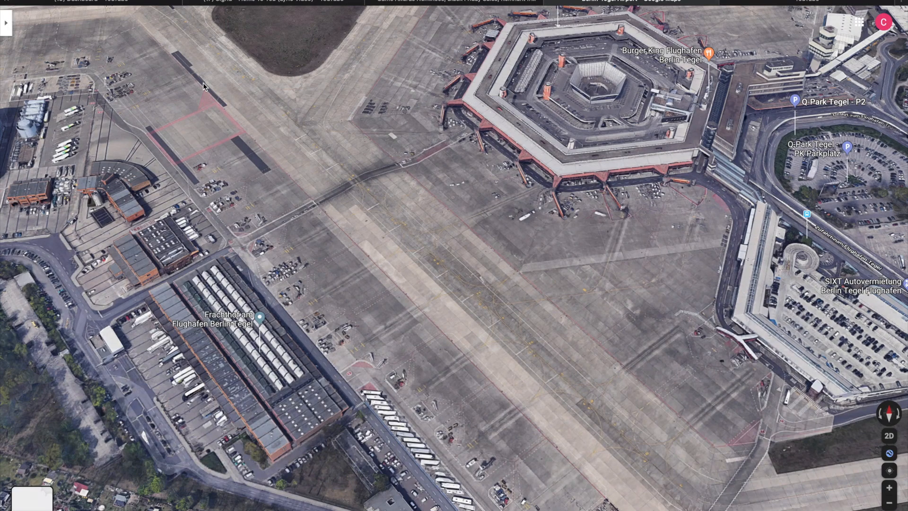
pyautogui.moveTo(257, 149)
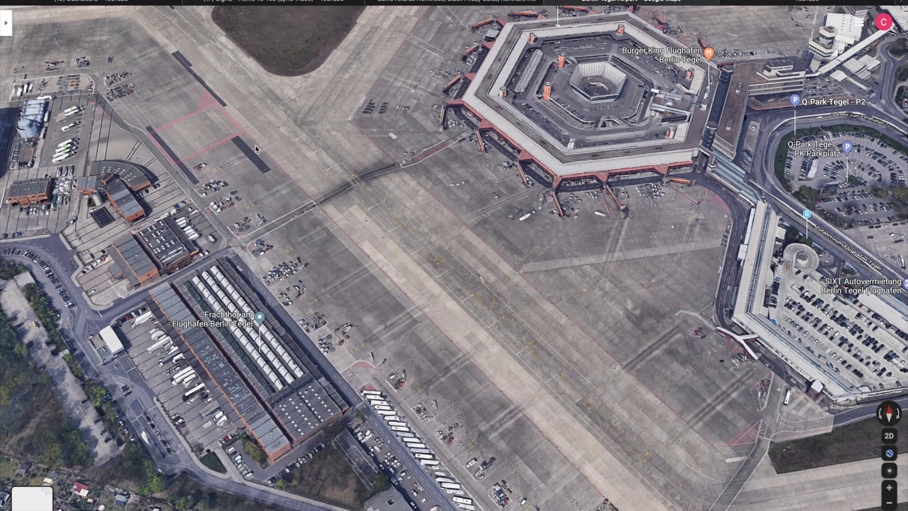
pyautogui.moveTo(717, 359)
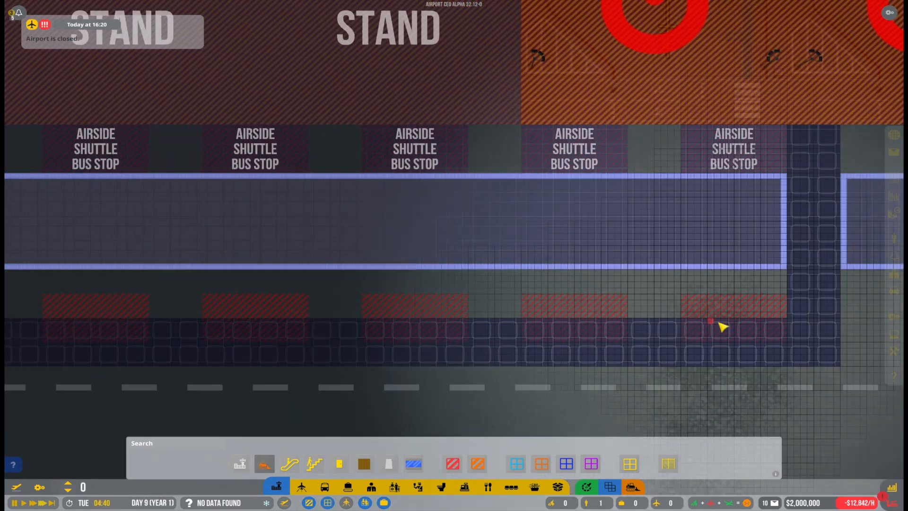
# - Drag asphalt flooring along the area below the airside shuttle bus stops
pyautogui.moveTo(722, 325); pyautogui.dragTo(194, 331)
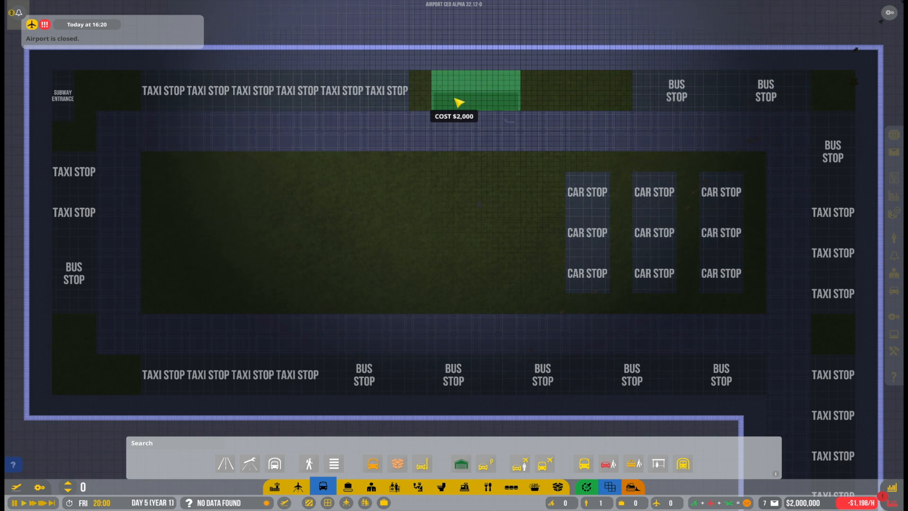
pyautogui.moveTo(673, 341)
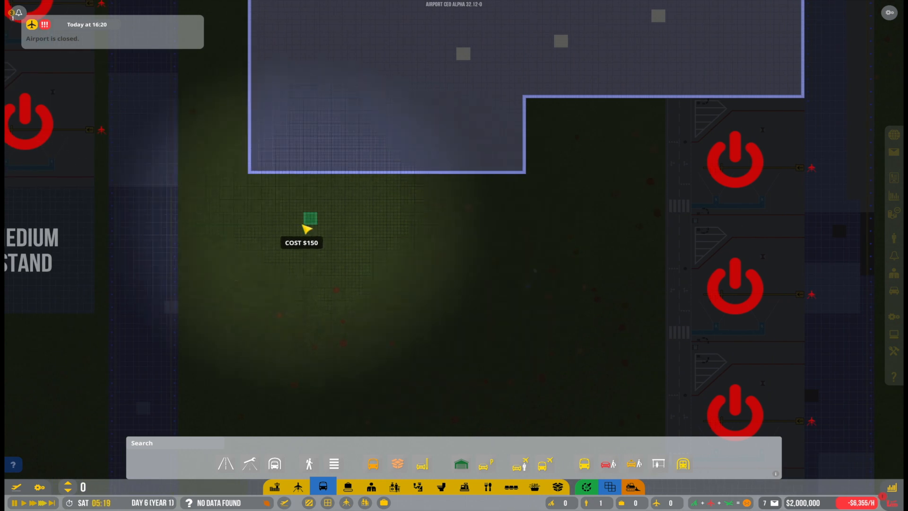
# - Place the selected infrastructure item on the grass between the two stand rows
pyautogui.moveTo(309, 227); pyautogui.dragTo(345, 229)
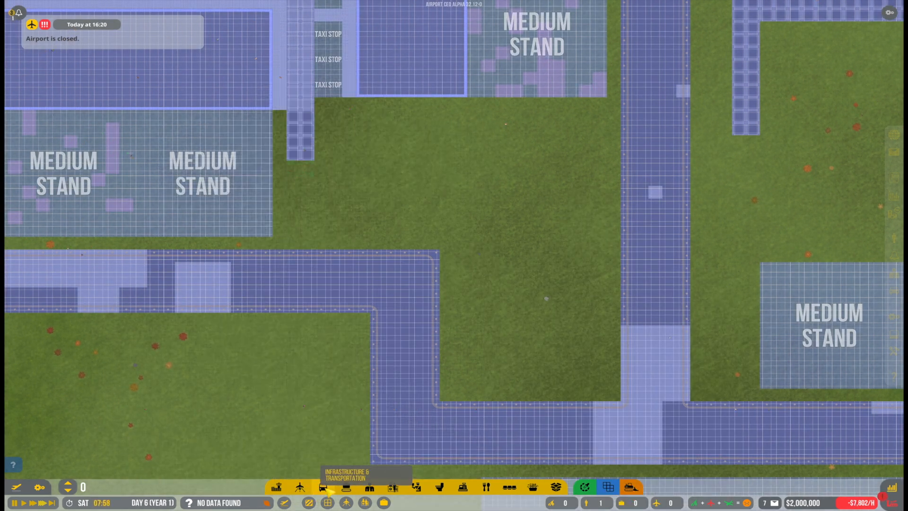
# - Open and close the infrastructure and transportation build menu
pyautogui.click(323, 487)
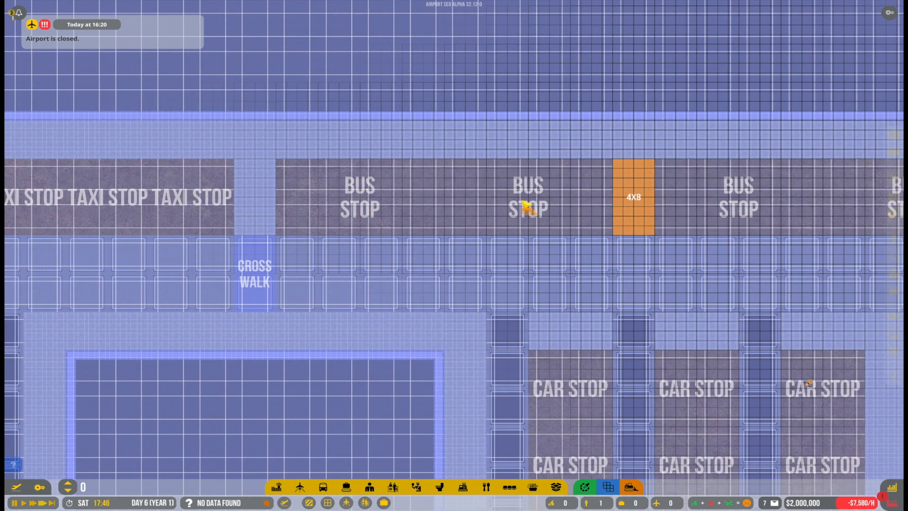
pyautogui.click(323, 487)
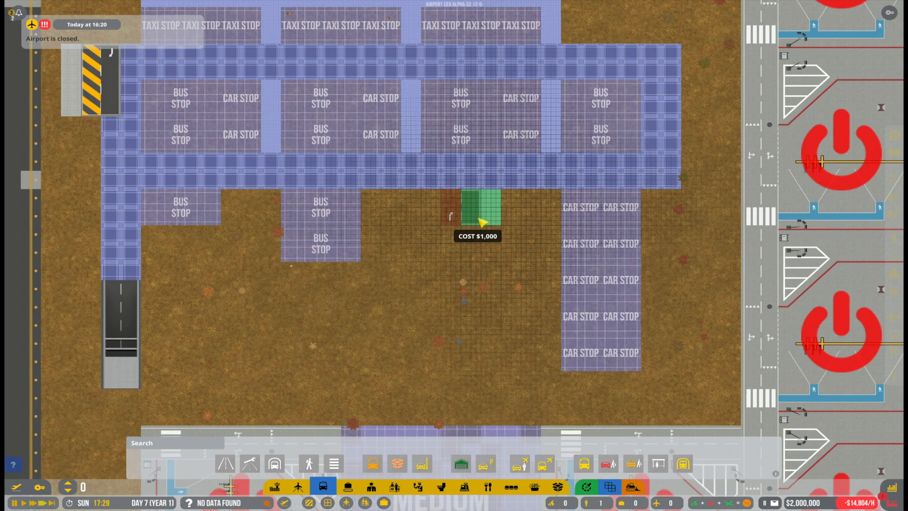
pyautogui.moveTo(594, 235)
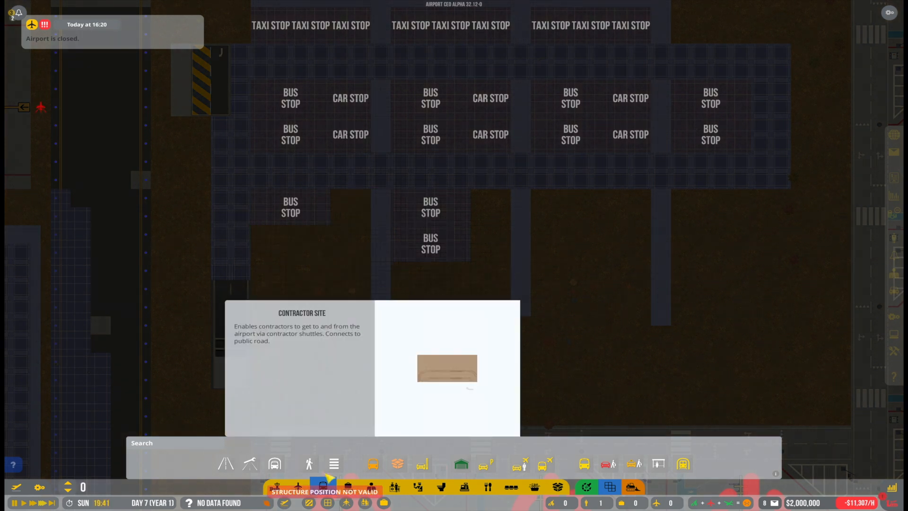
# - Attempt to place the Contractor Site from the ground transport menu
pyautogui.click(274, 463)
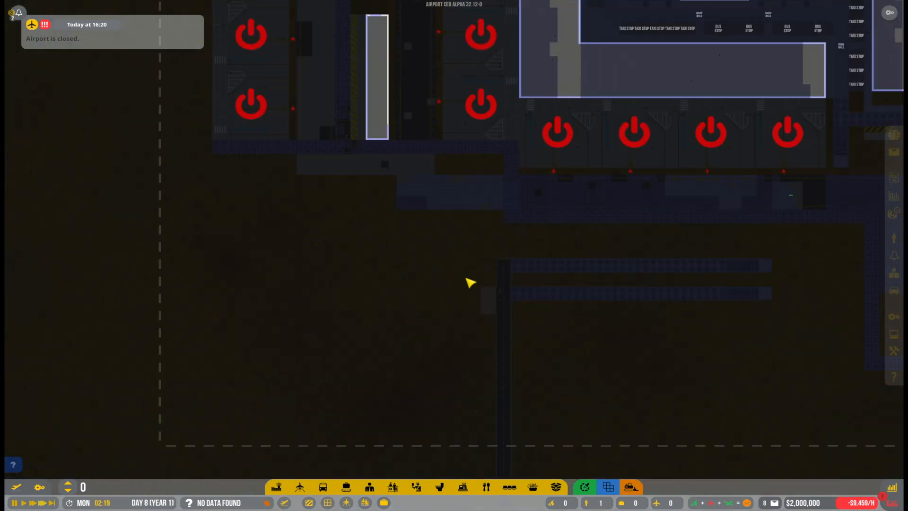
pyautogui.scroll(-3)
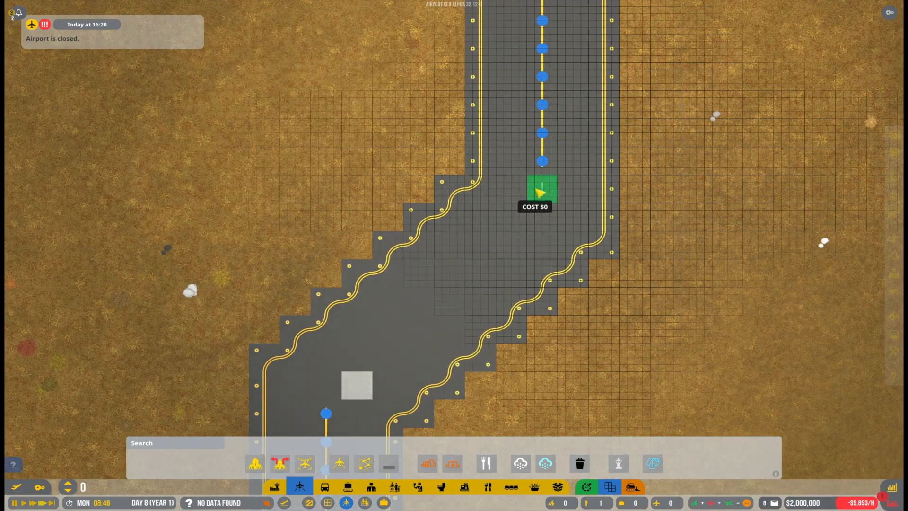
# - Scroll the view across the two parallel runways and their taxiway links
pyautogui.scroll(-3)
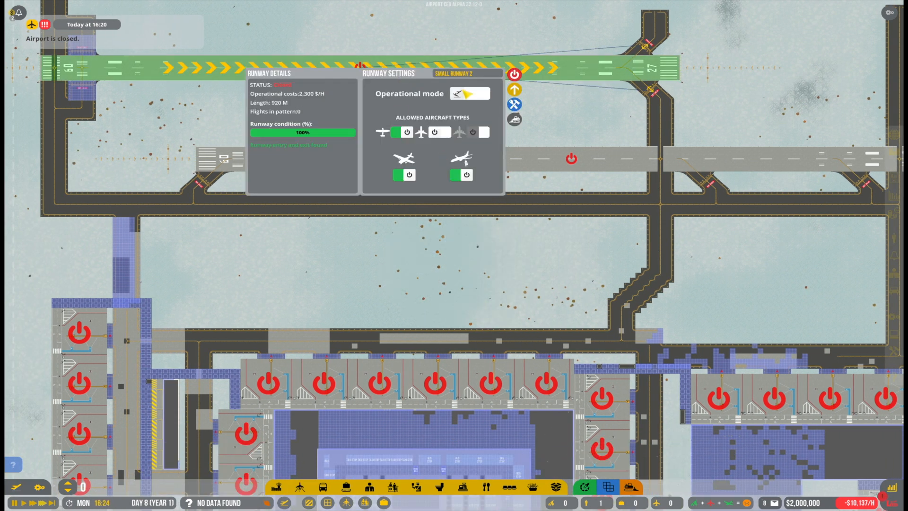
# - Switch the 1,080 m Small Runway 1 to Arrival Only and close its panel
pyautogui.click(470, 93)
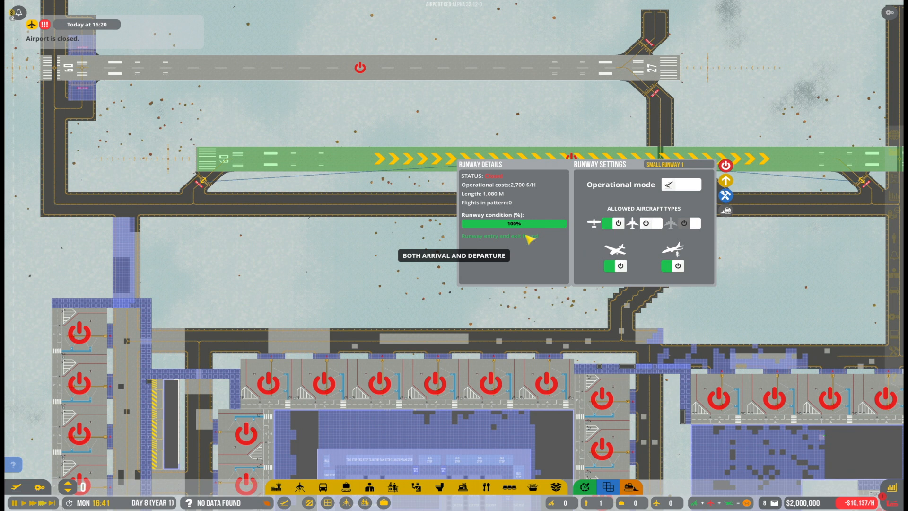
pyautogui.click(681, 184)
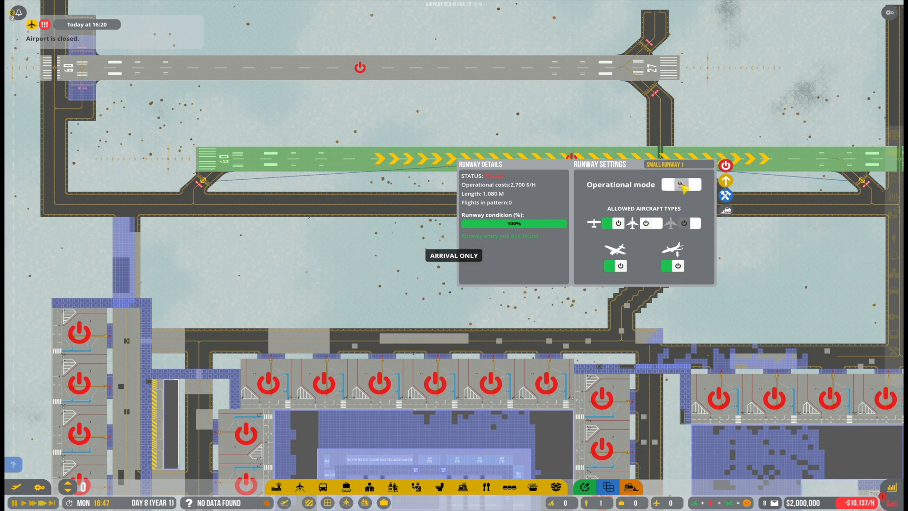
pyautogui.click(681, 184)
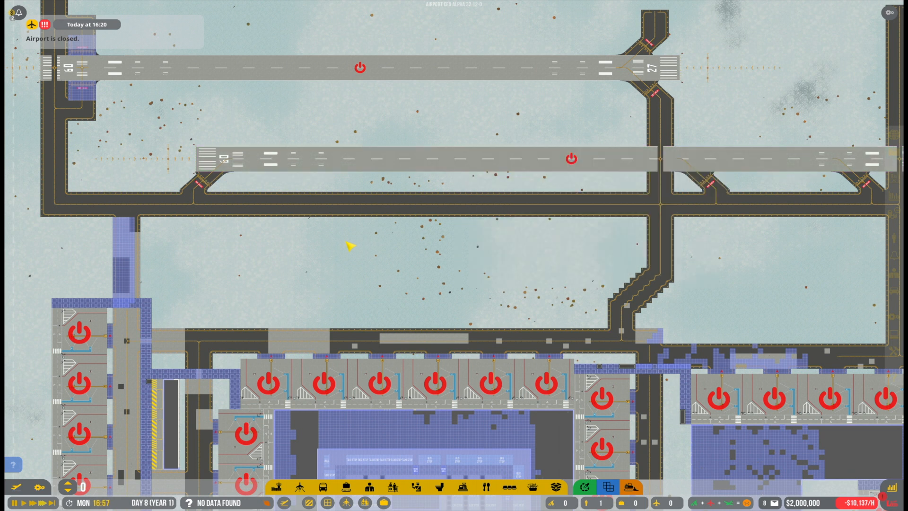
pyautogui.moveTo(347, 243); pyautogui.dragTo(440, 131)
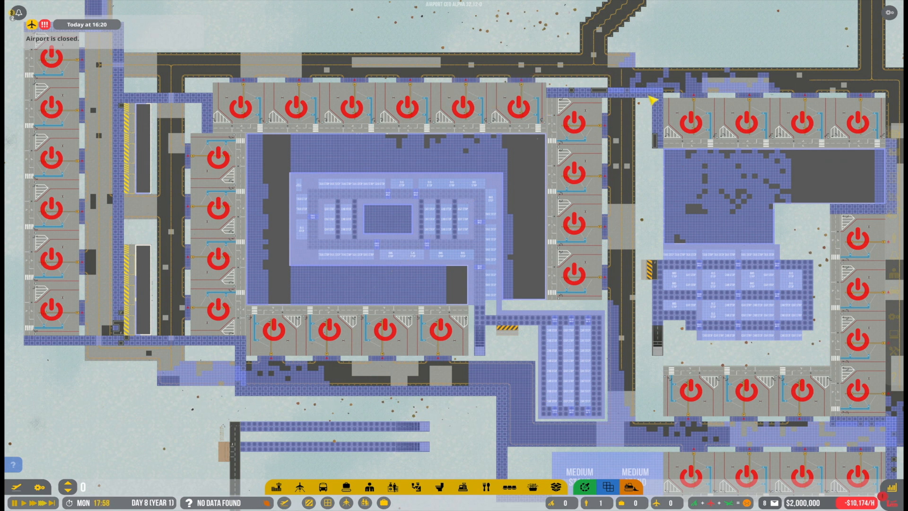
pyautogui.moveTo(648, 185)
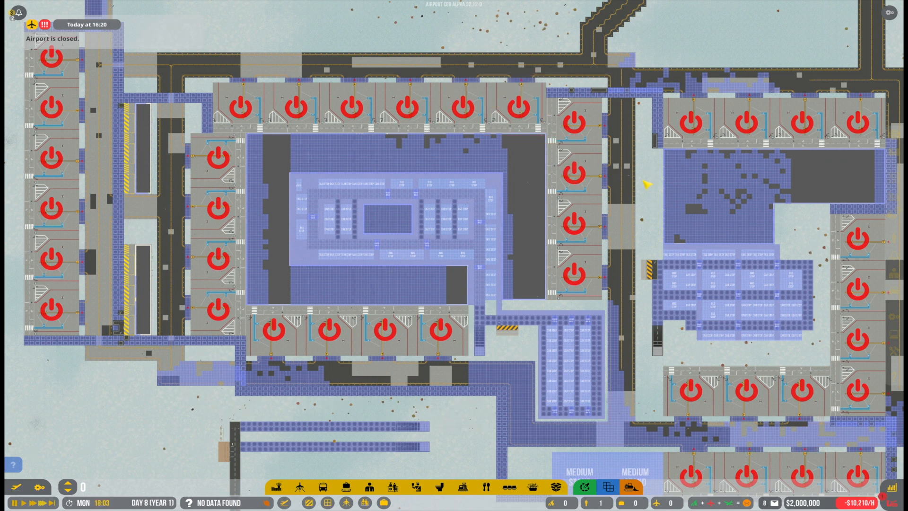